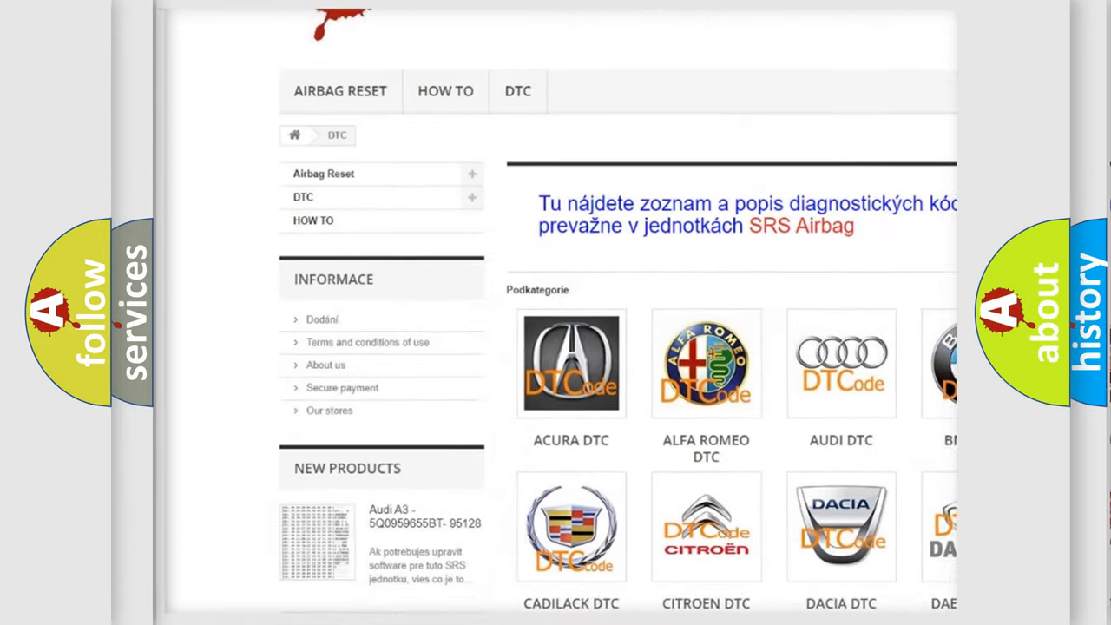
scroll(down, 3)
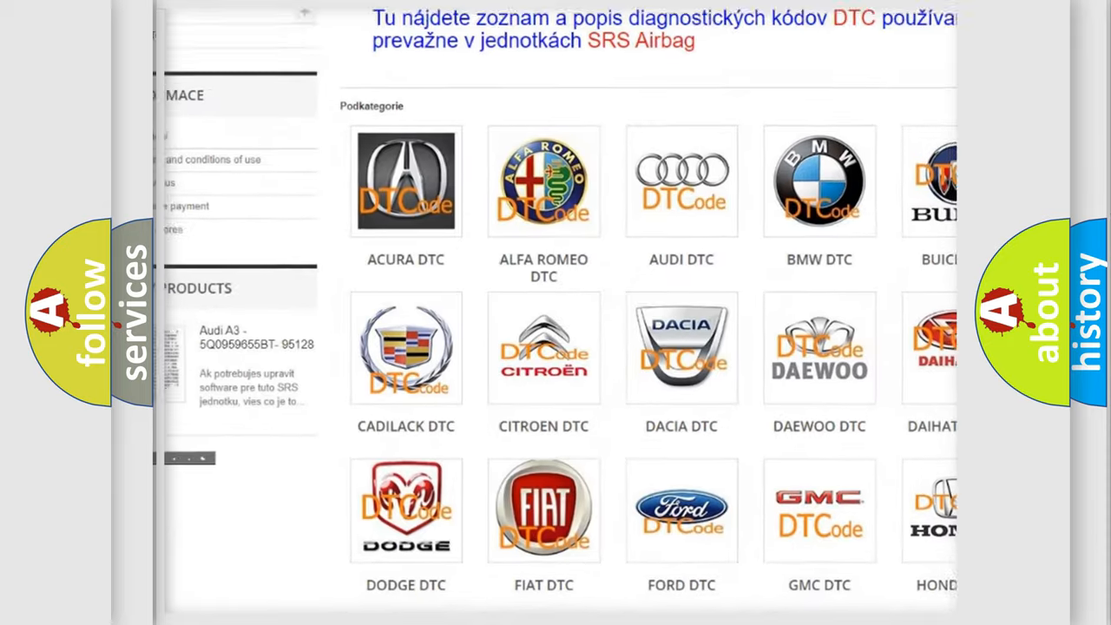
scroll(down, 3)
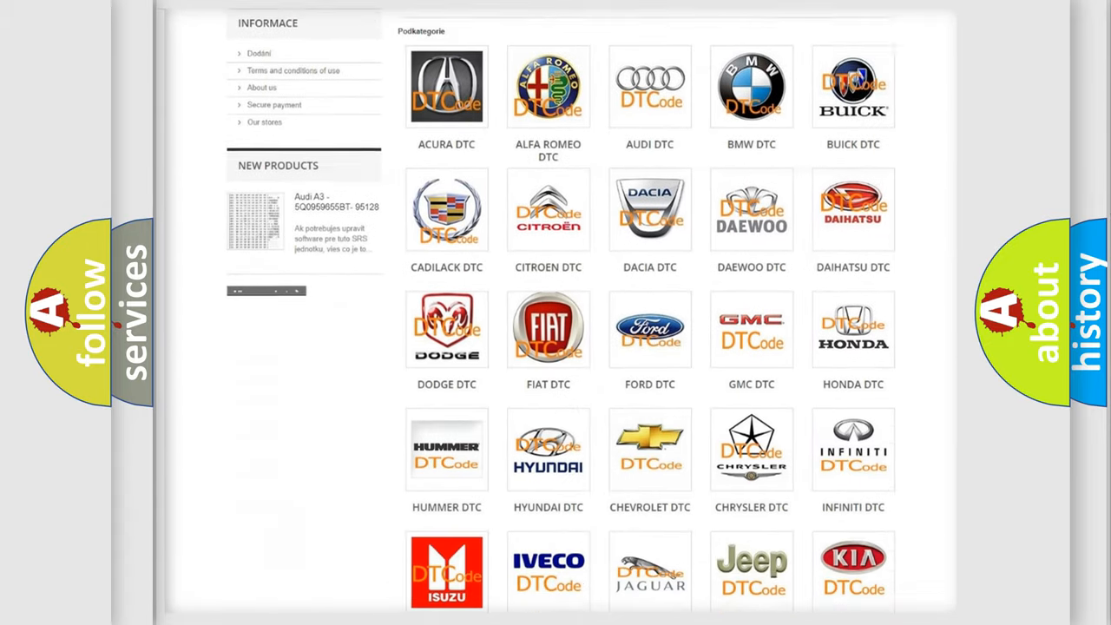
scroll(down, 3)
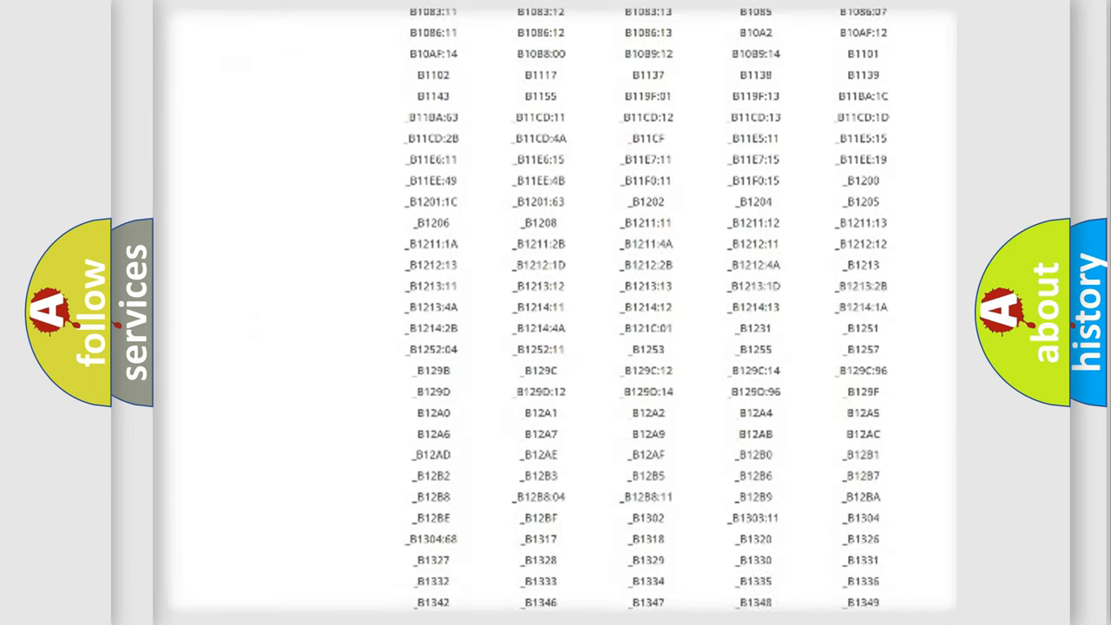
scroll(down, 3)
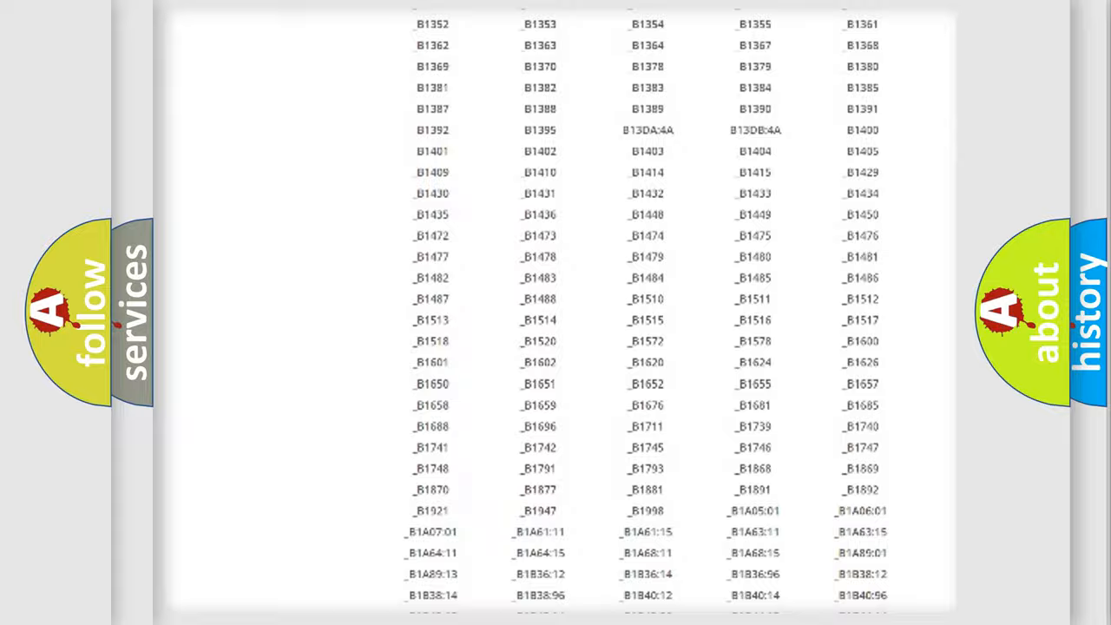